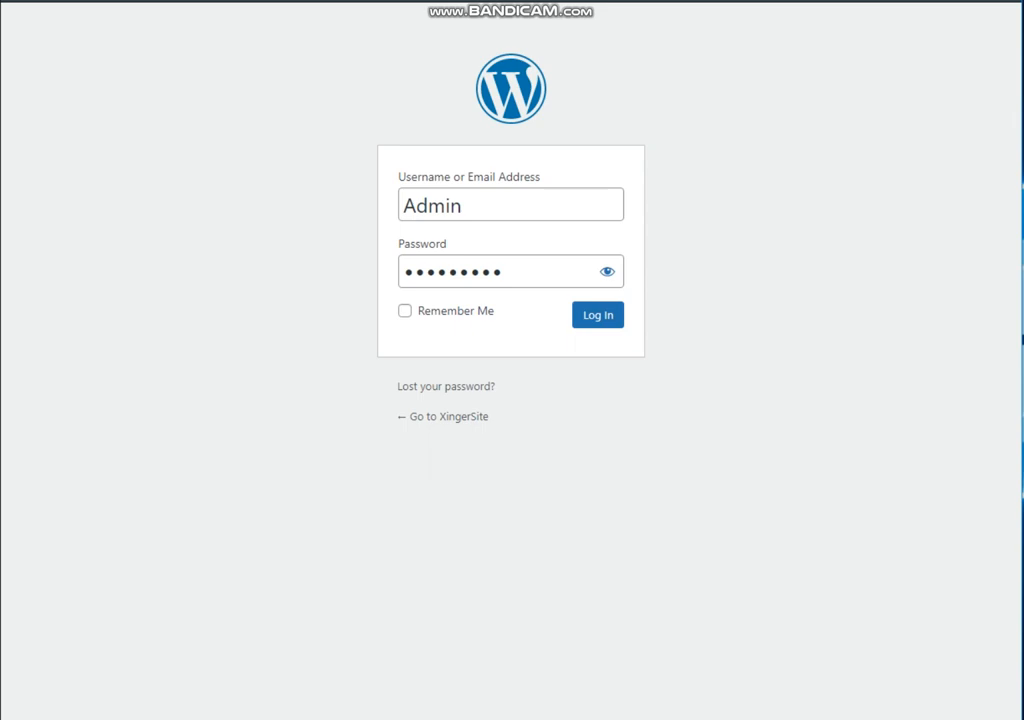
# Step: Log in to the XingerSite WordPress admin area to reach the Dashboard
pyautogui.click(597, 314)
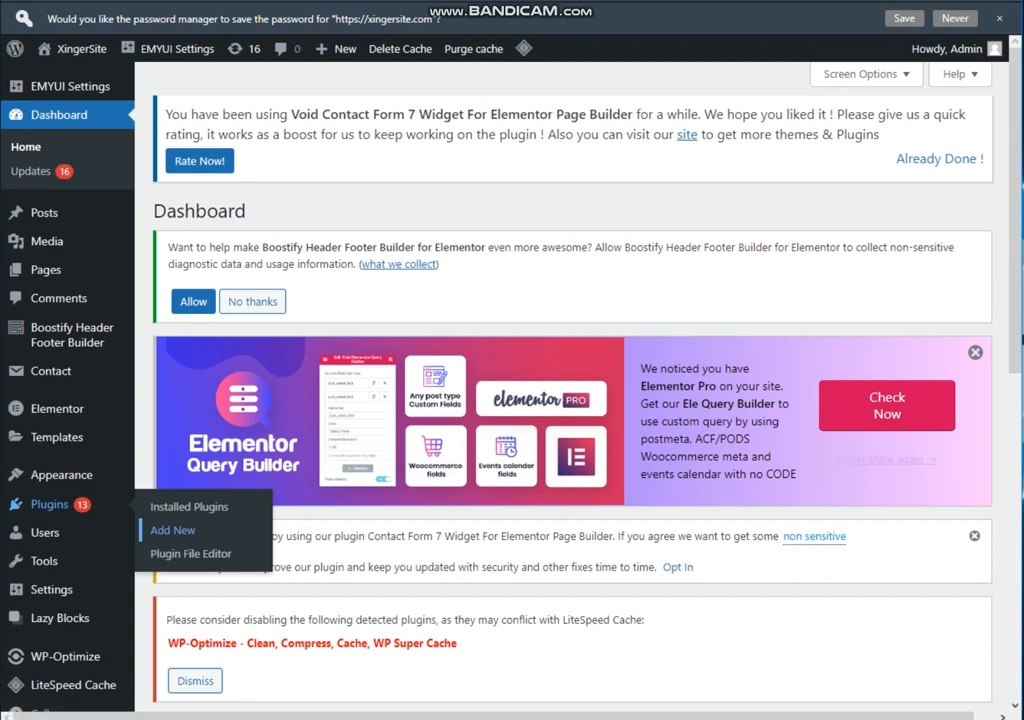
# Step: Search Plugins > Add New for 'migrate guru' to locate the Migrate Guru plugin
pyautogui.click(172, 530)
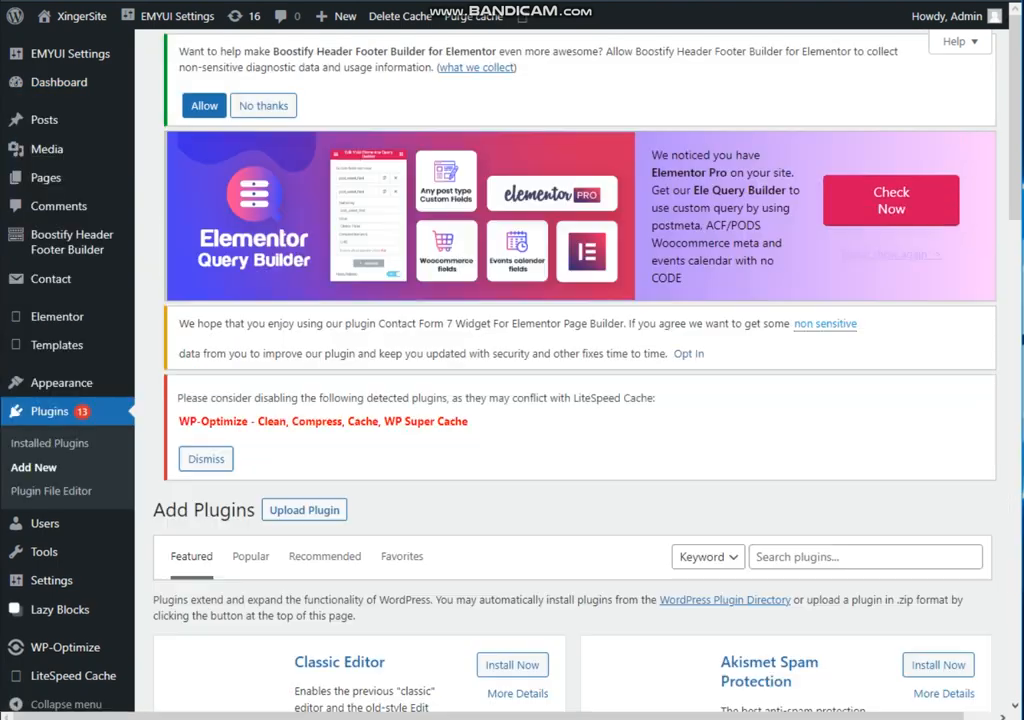
pyautogui.scroll(-3)
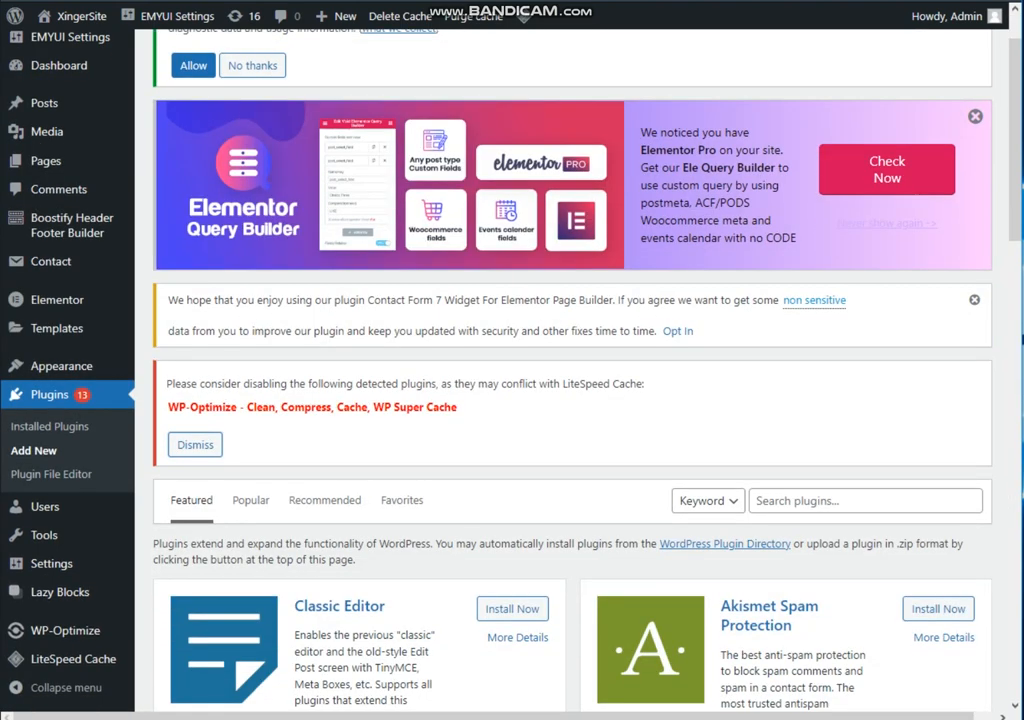
pyautogui.write('all in one wp')
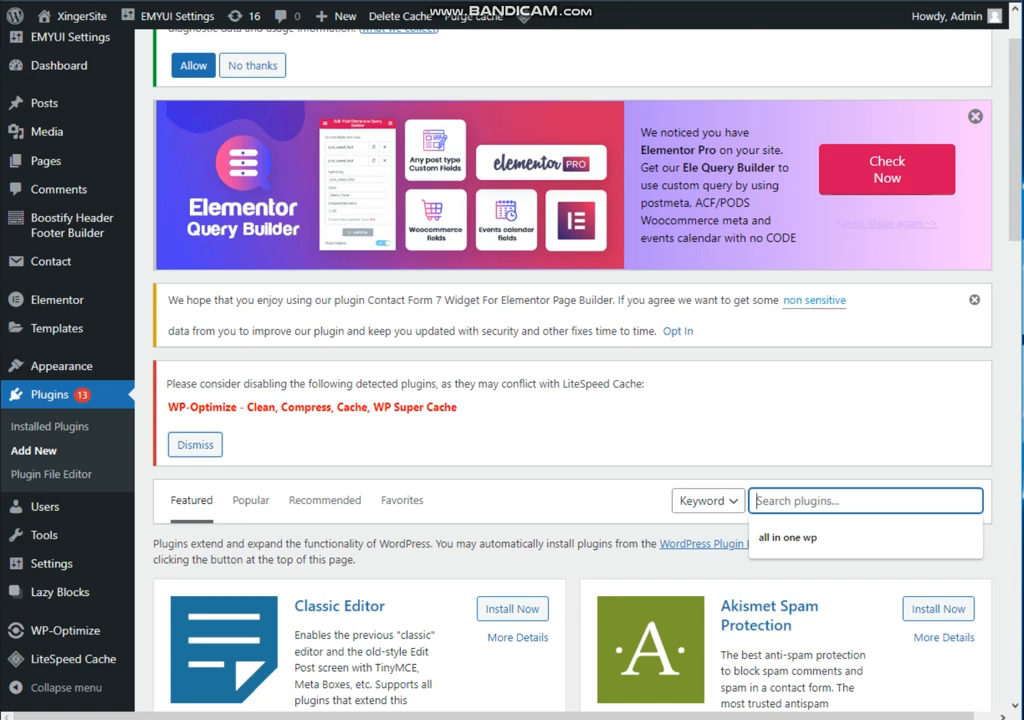
pyautogui.write('migts')
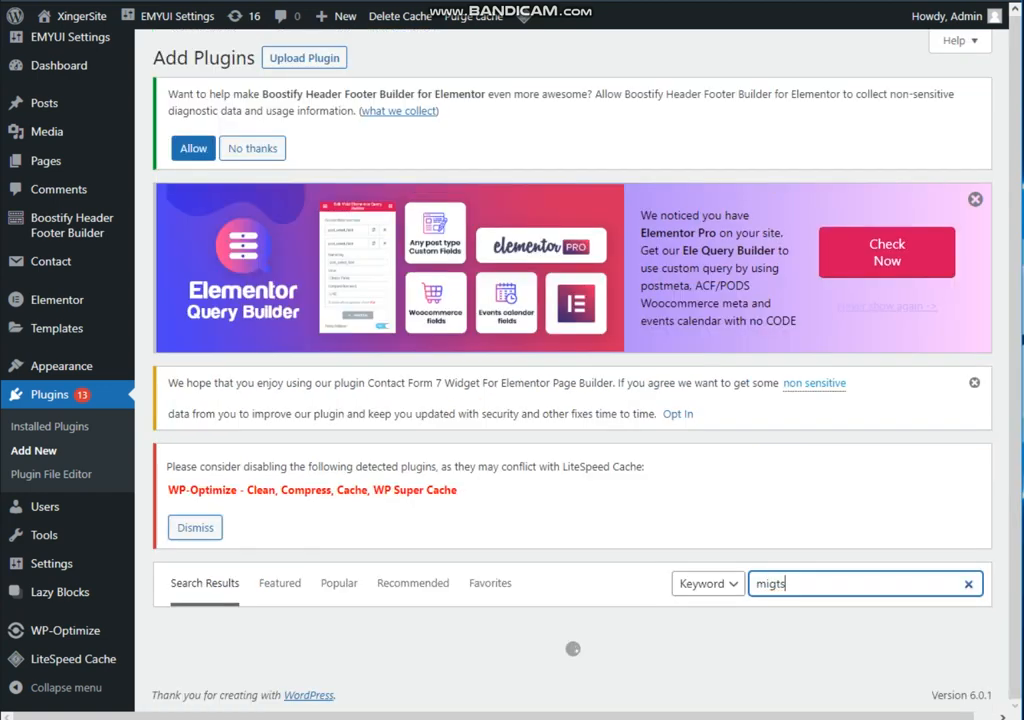
pyautogui.write('migrate')
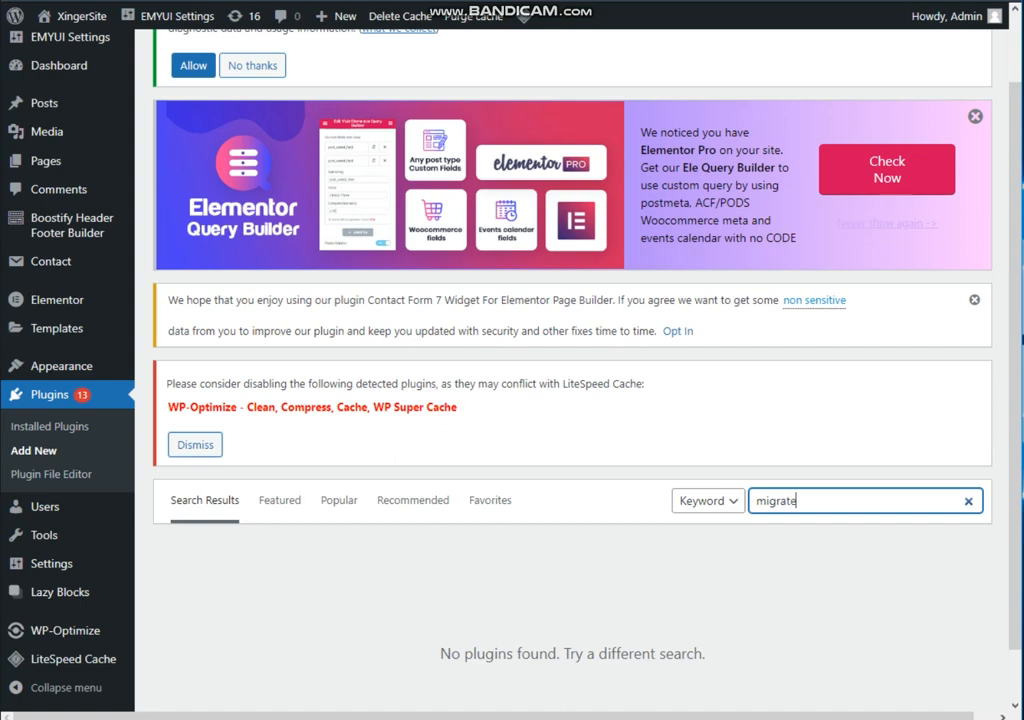
pyautogui.write('guru')
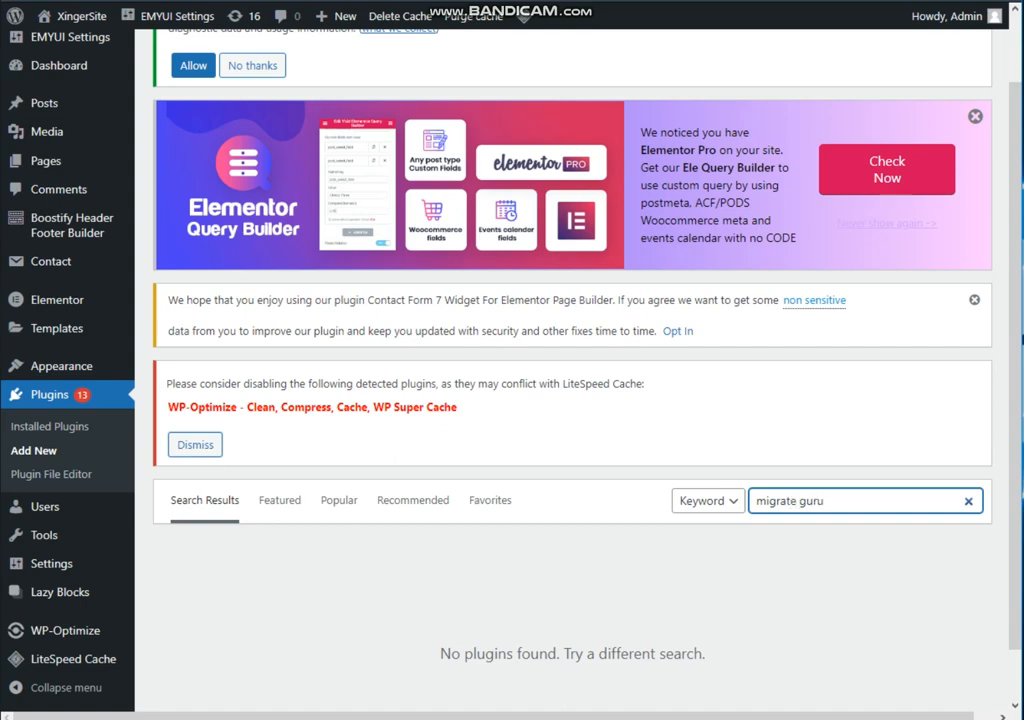
pyautogui.scroll(3)
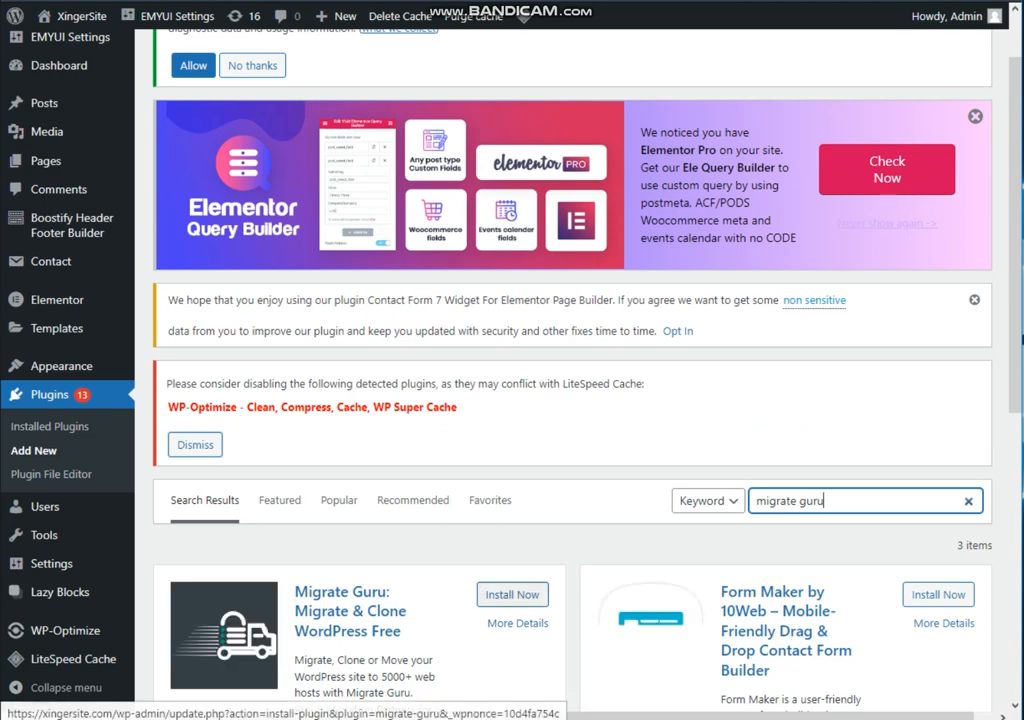
pyautogui.click(512, 594)
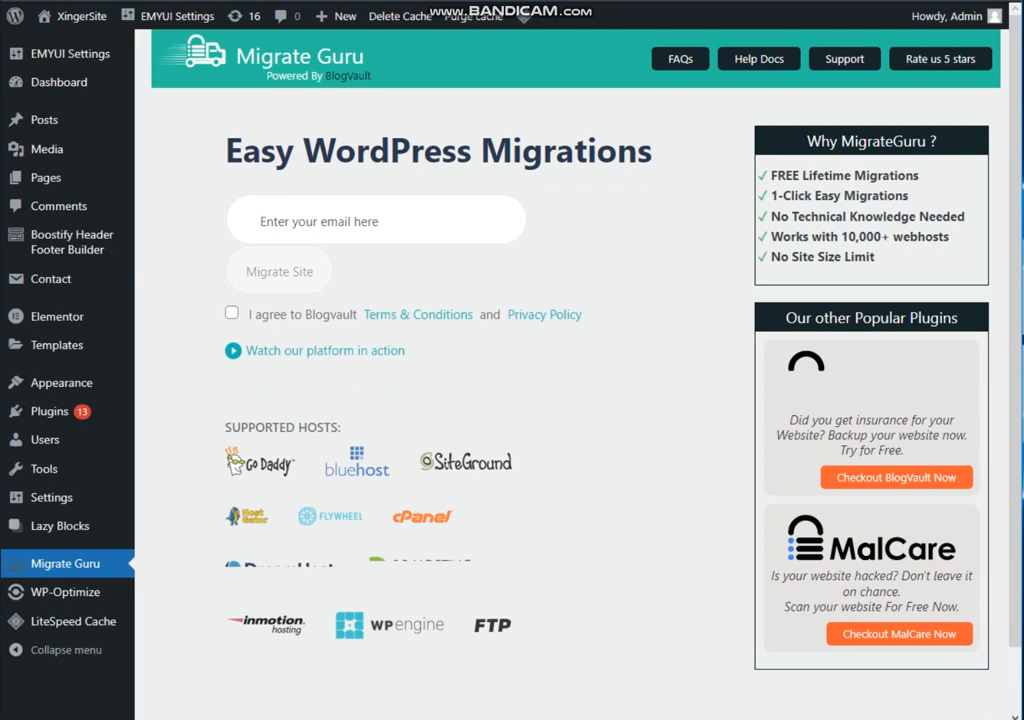
pyautogui.write('pollyhost.net')
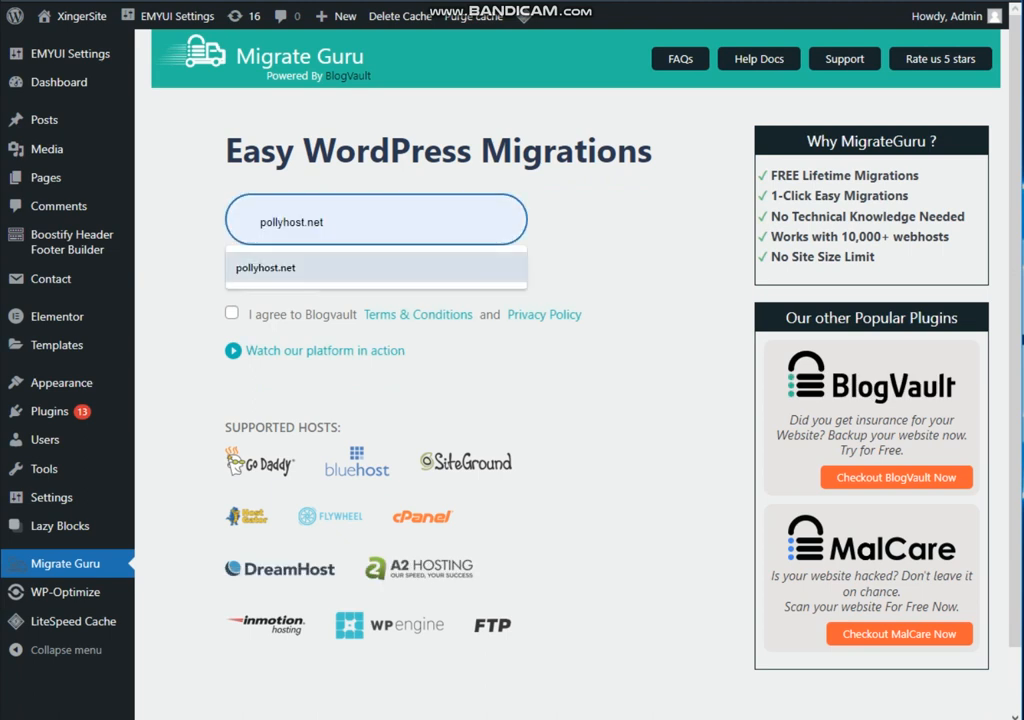
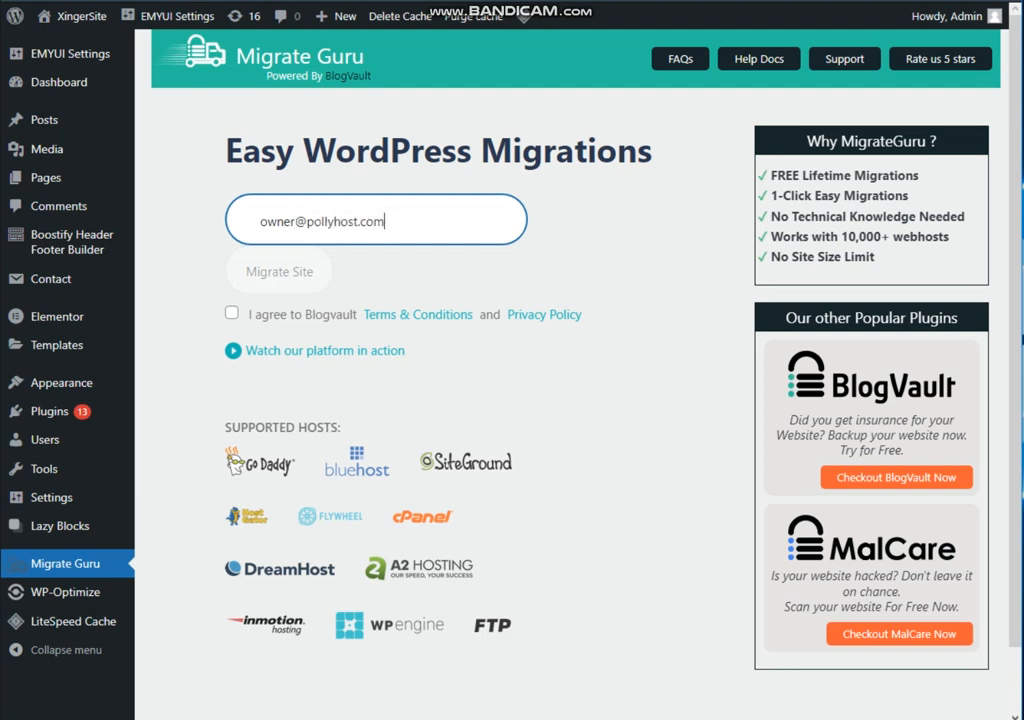
pyautogui.click(231, 313)
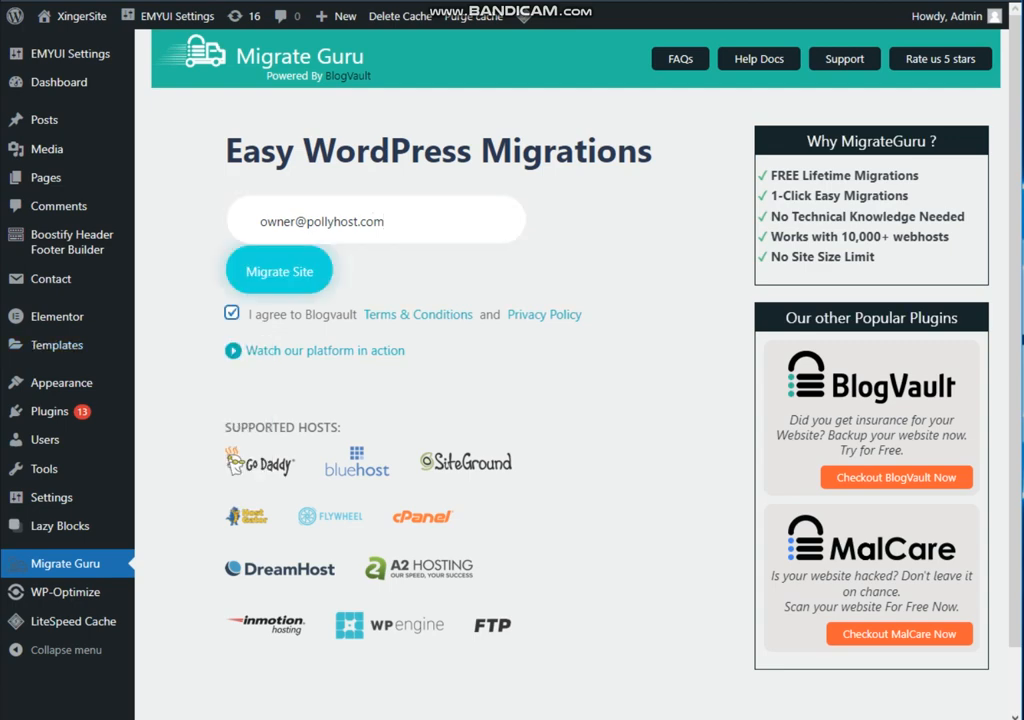
pyautogui.click(279, 270)
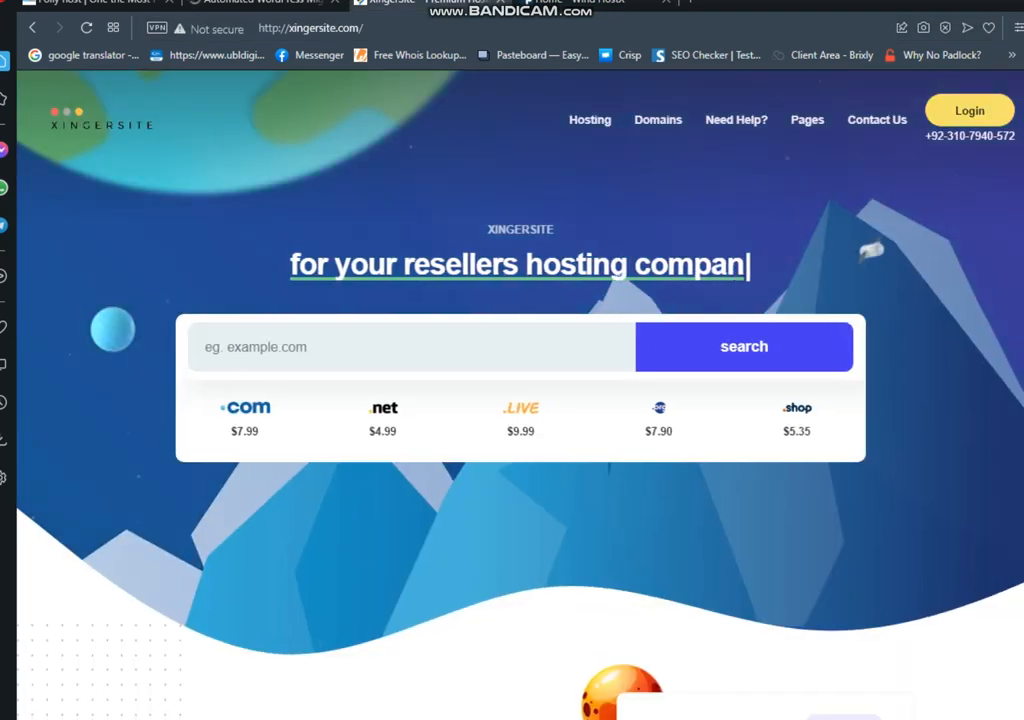
# Step: Scroll through the xingersite.com source homepage in Chrome
pyautogui.scroll(-3)
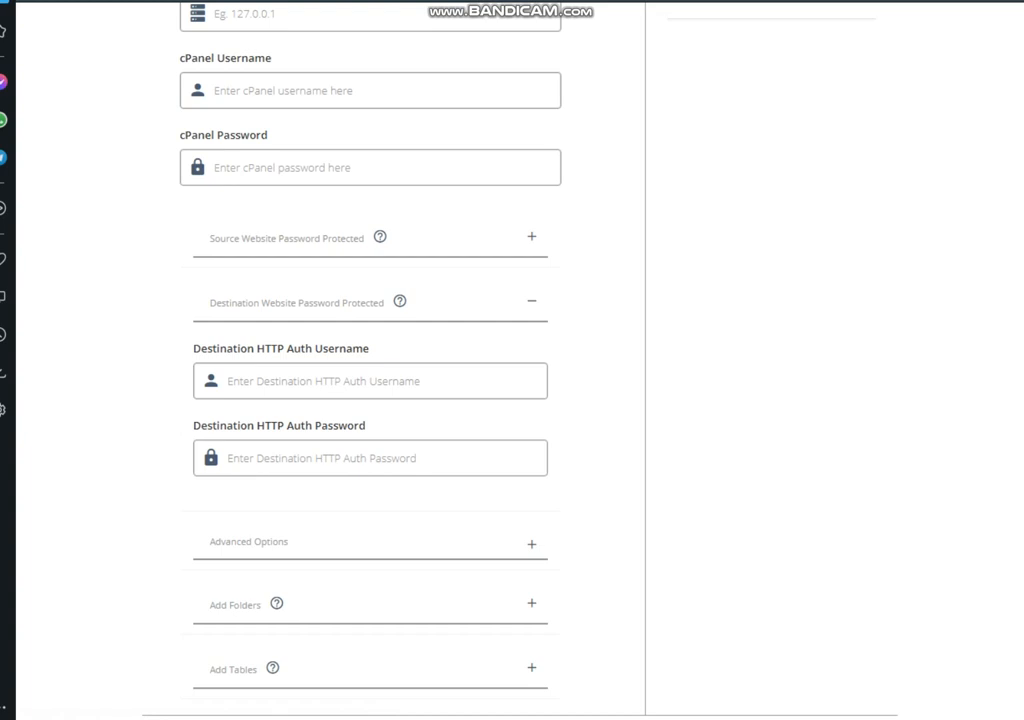
# Step: Fill in the windhostx.com URL, server IP, cPanel login and HTTP auth credentials
pyautogui.scroll(-3)
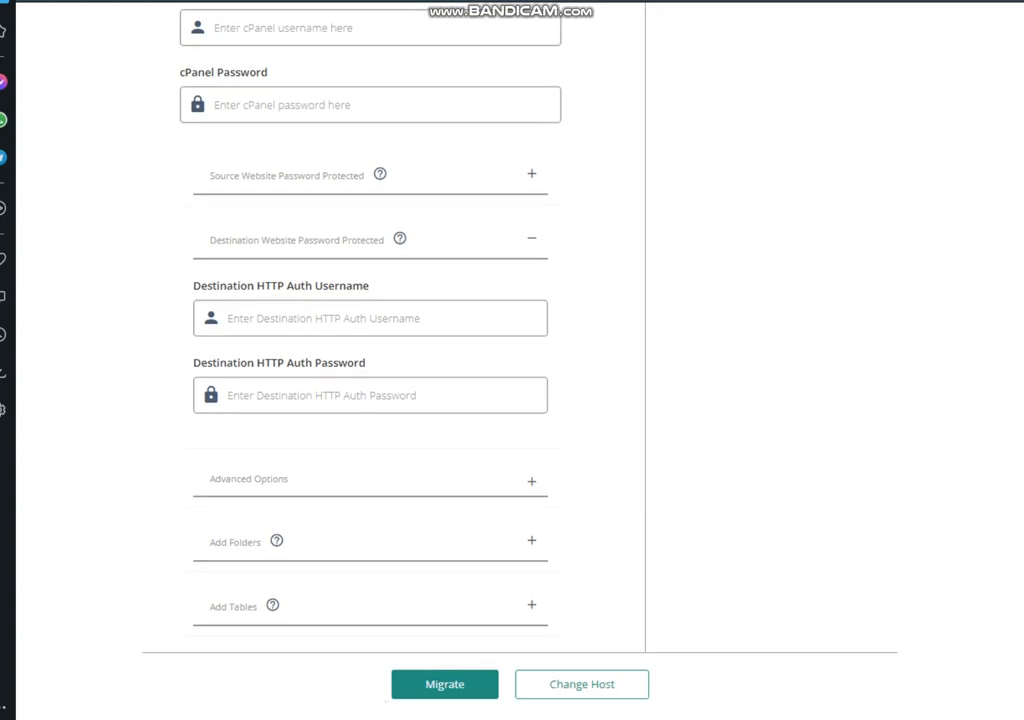
pyautogui.scroll(3)
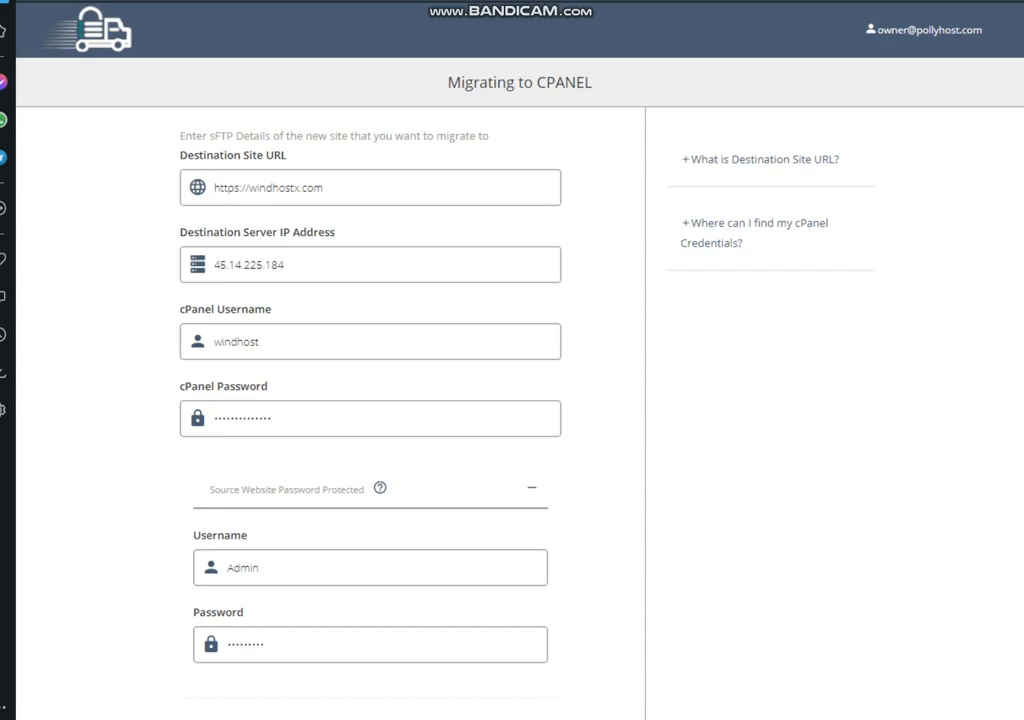
pyautogui.scroll(-3)
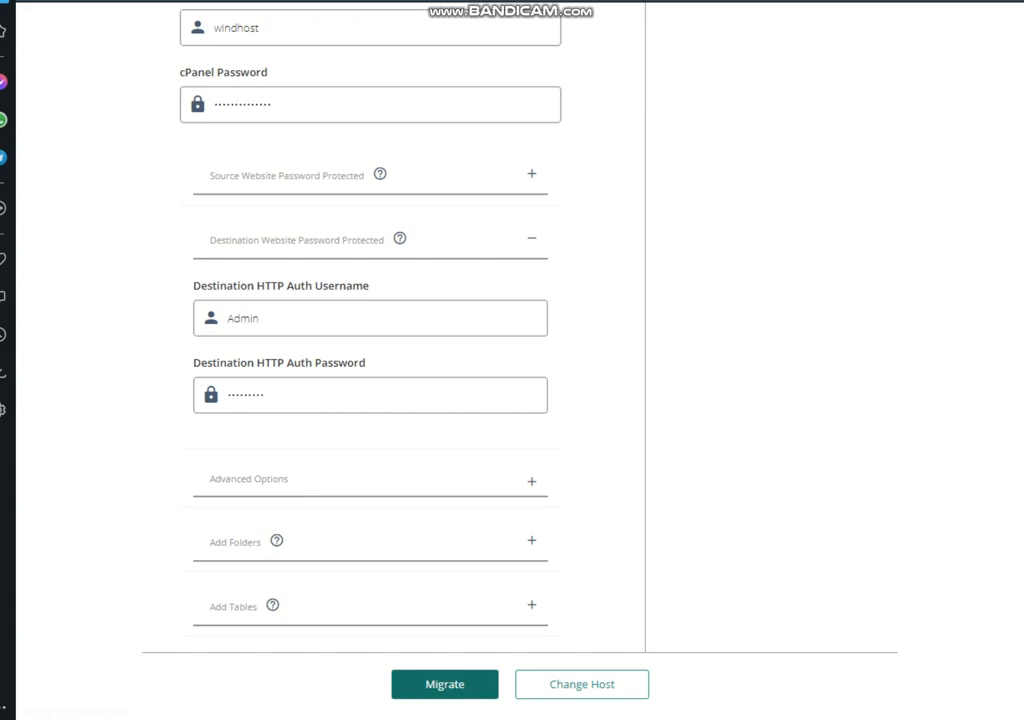
# Step: Migrate xingersite.com to windhostx.com and wait for the successful-completion page
pyautogui.click(444, 684)
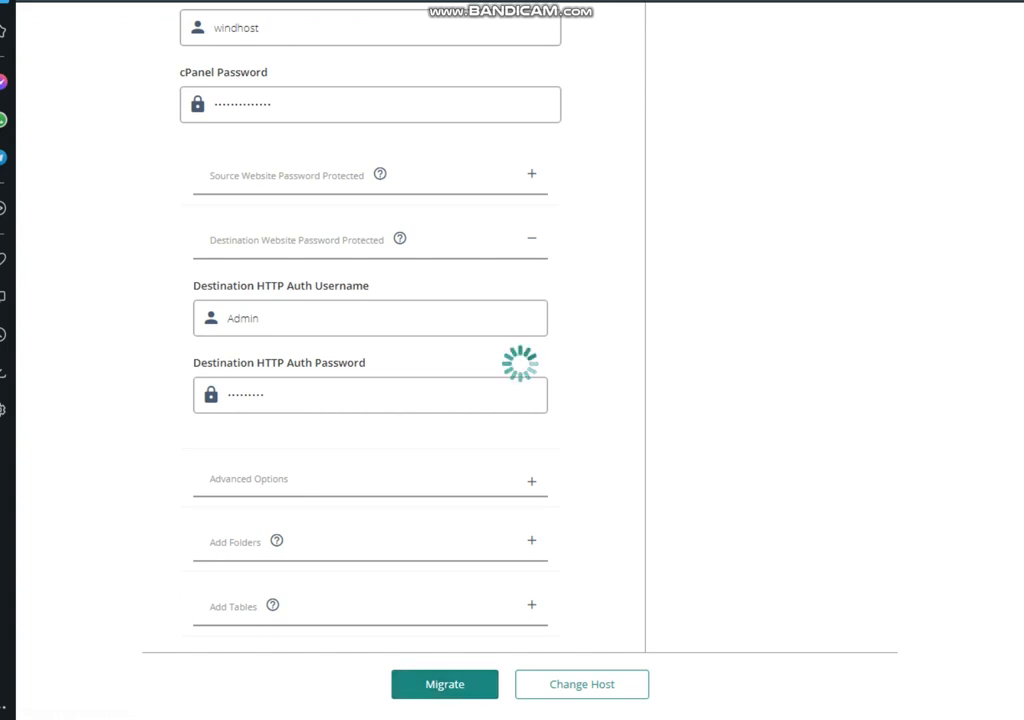
pyautogui.click(444, 684)
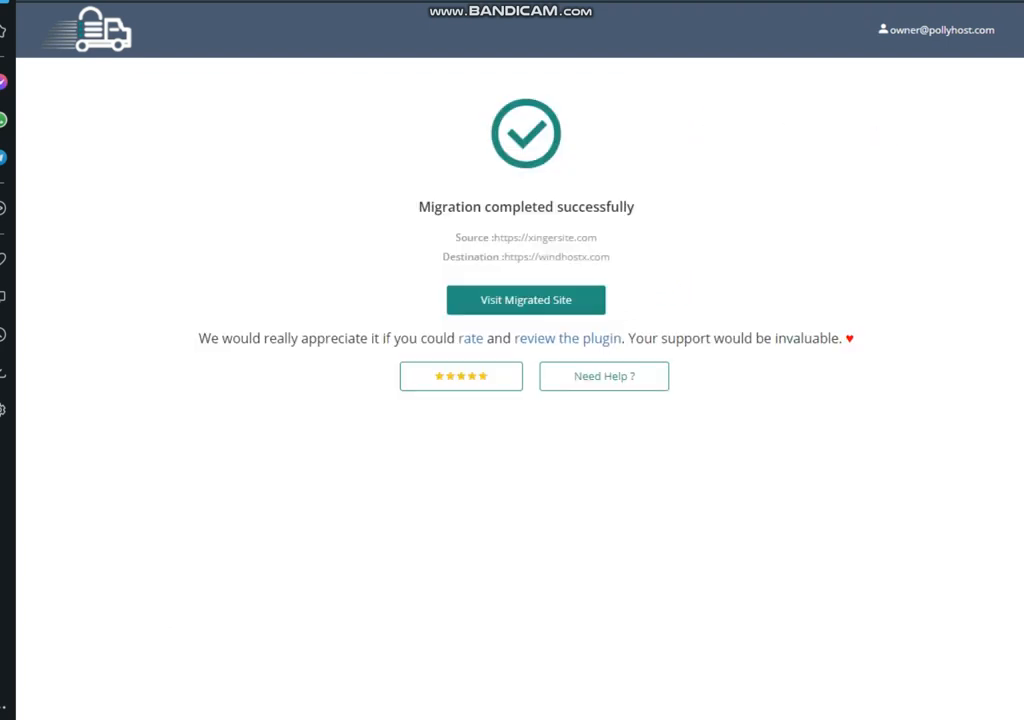
pyautogui.moveTo(525, 300)
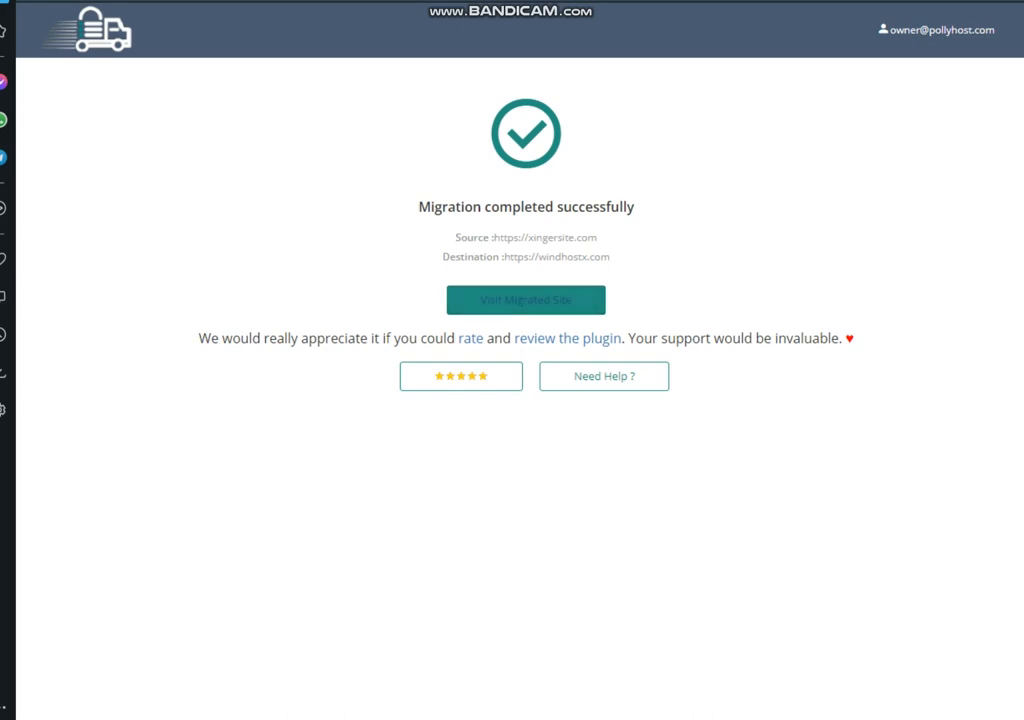
# Step: Visit the migrated XingerSite homepage from the Migrate Guru success page
pyautogui.click(525, 299)
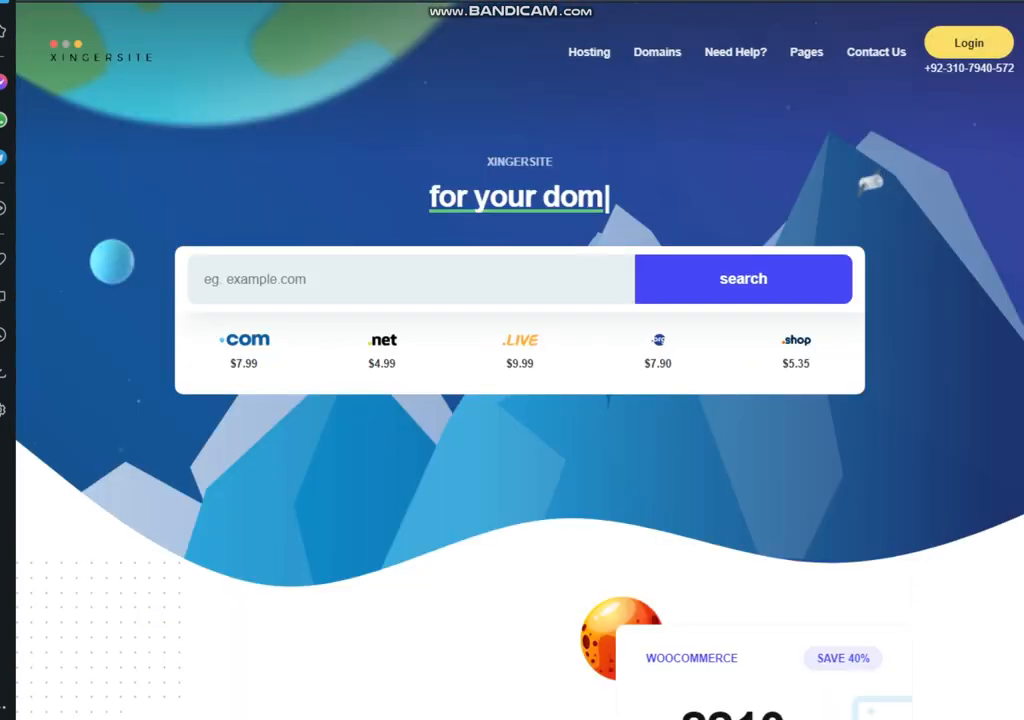
# Step: Scroll the migrated homepage down to its hosting features and WooCommerce pricing plan
pyautogui.scroll(-3)
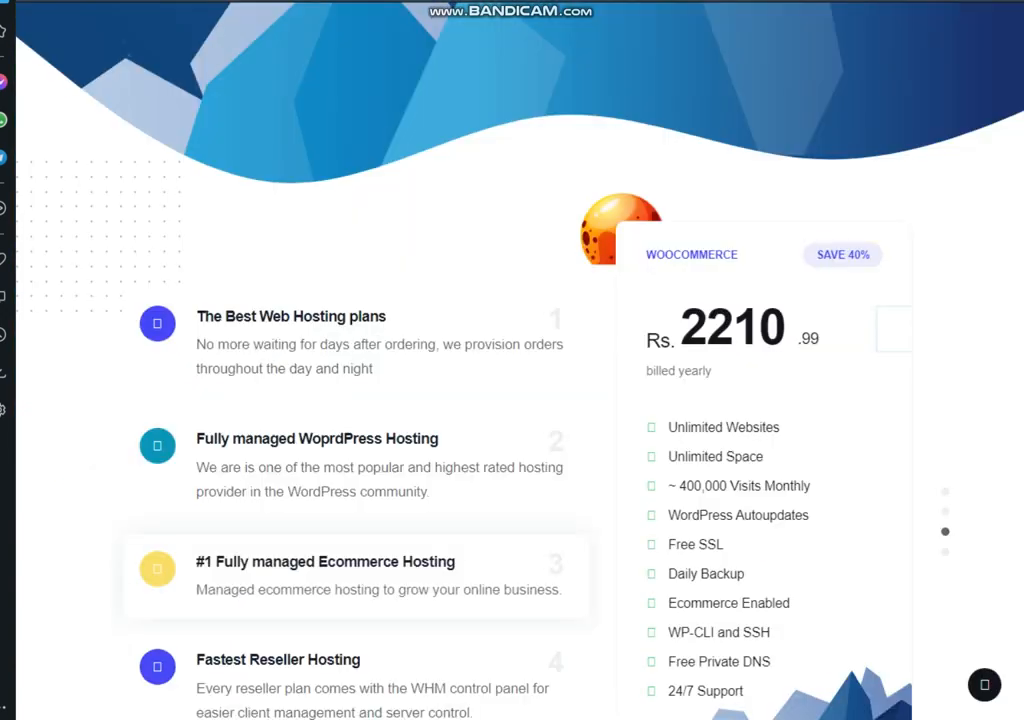